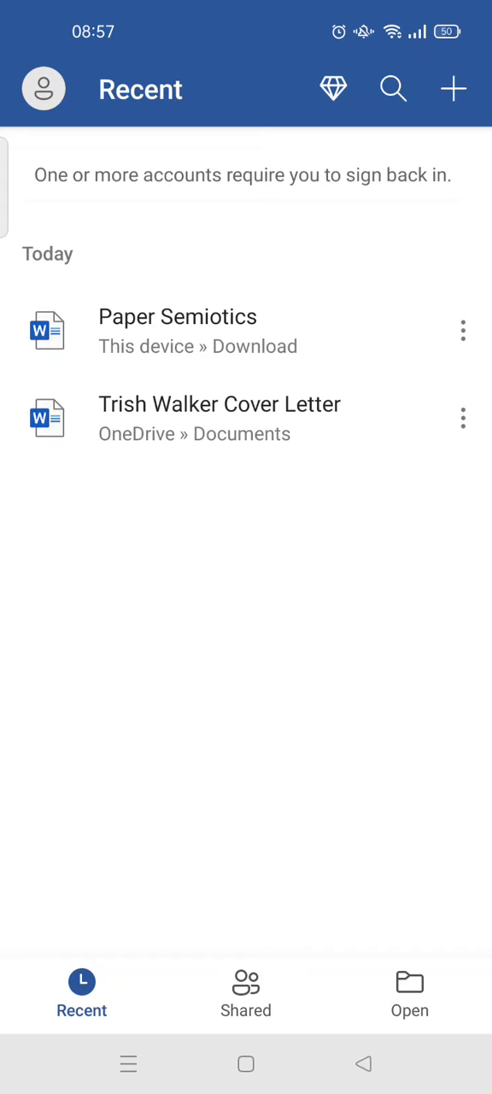
Step: Open the Paper Semiotics document from the Recent files list
click(178, 316)
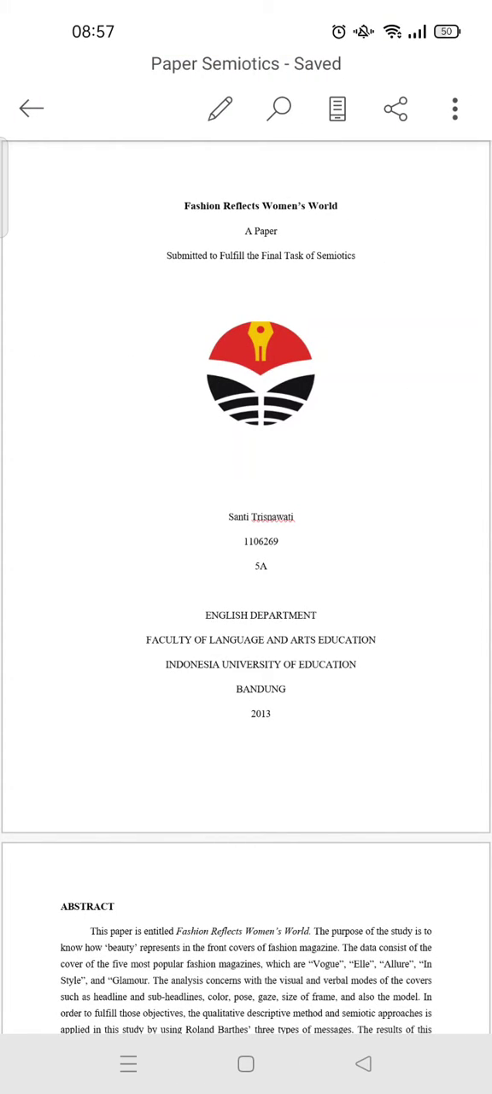
Step: Scroll down through the Paper Semiotics document
scroll(down, 3)
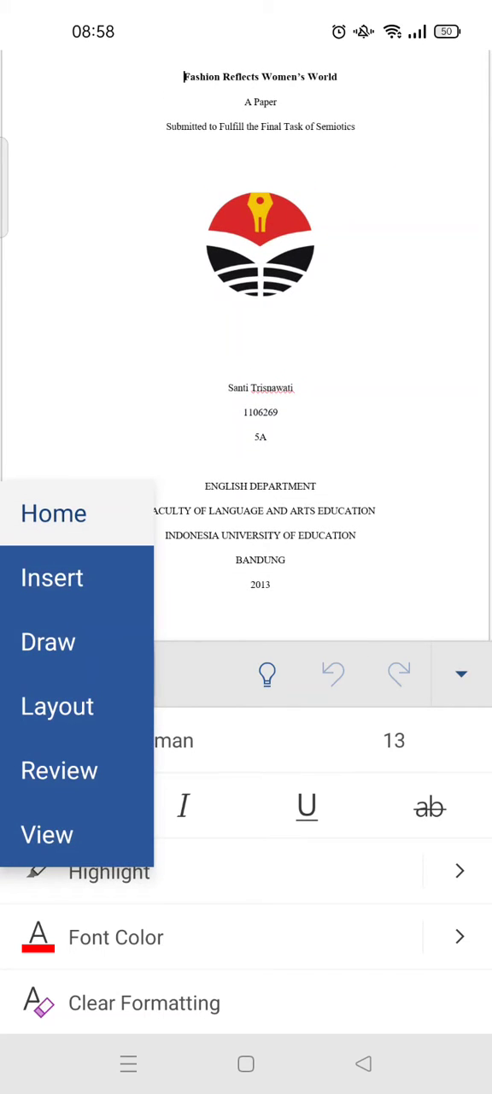
Step: Apply Narrow page margins from the Layout tab
click(56, 705)
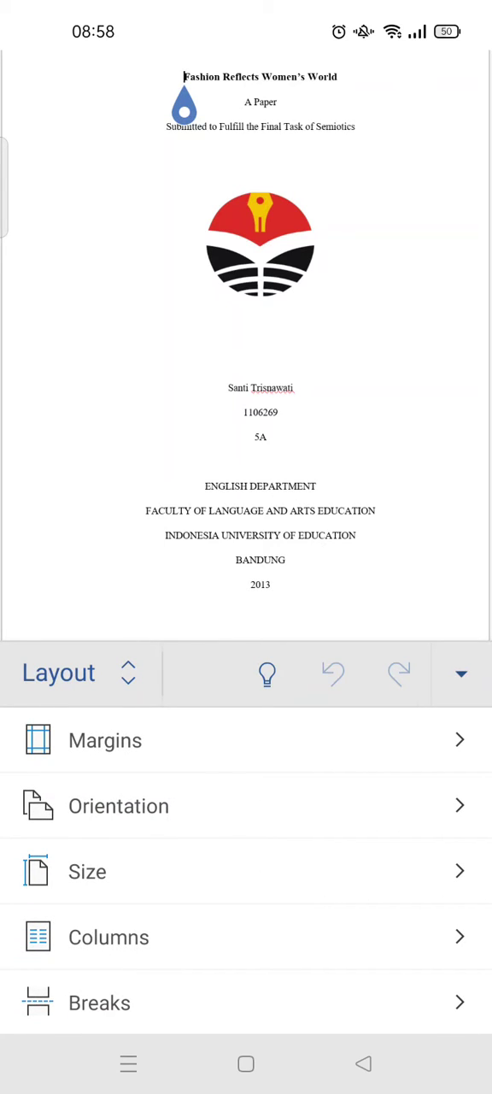
click(104, 740)
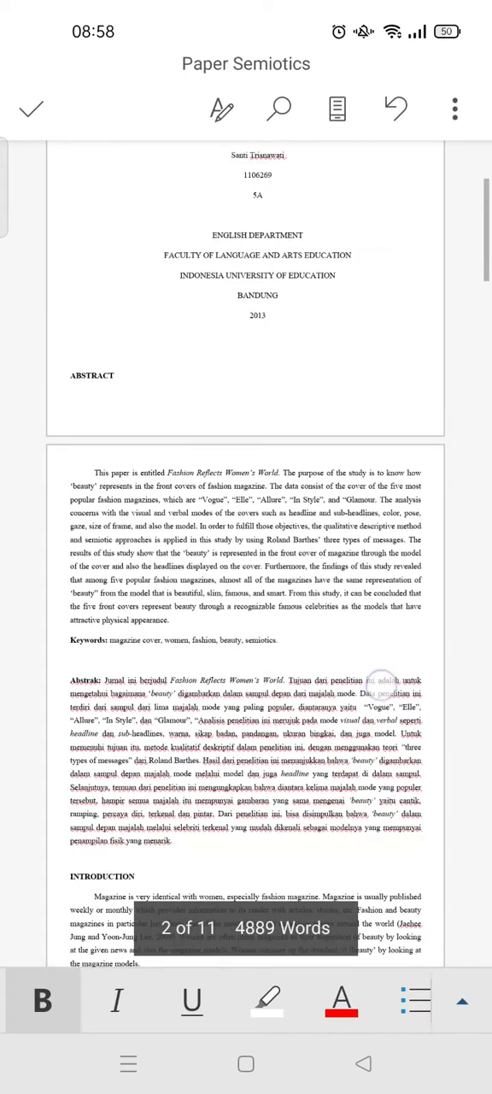
scroll(down, 3)
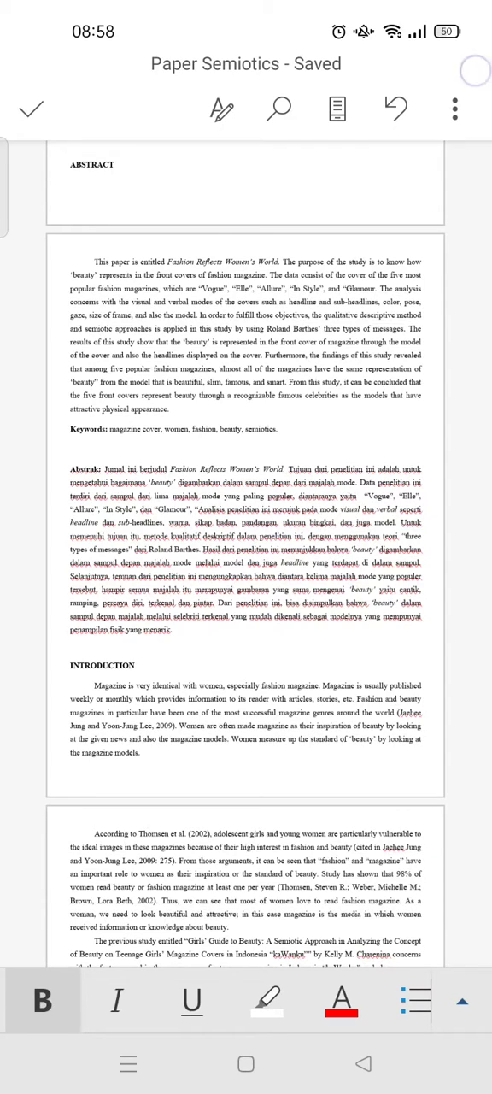
Step: Open the Save as PDF print preview from the More options menu
click(452, 109)
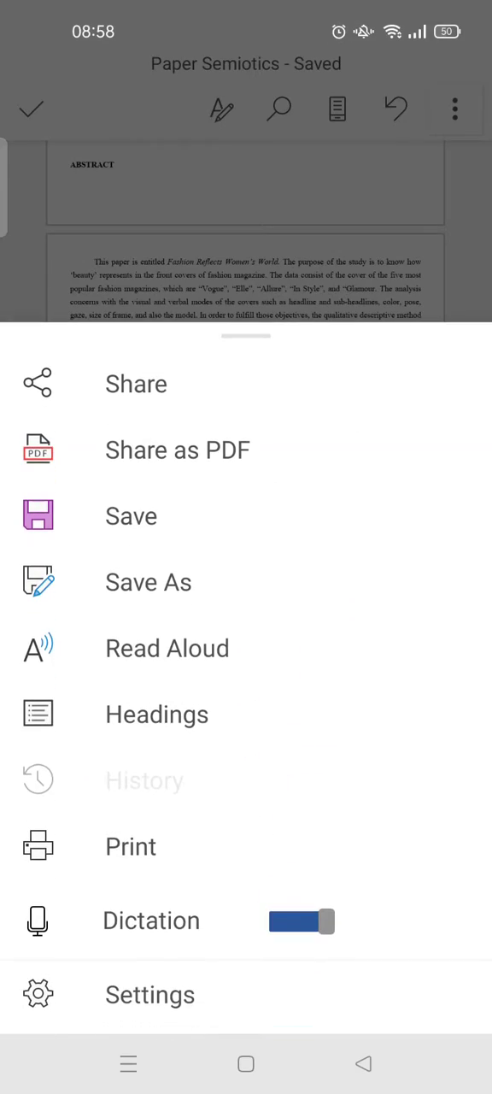
click(130, 846)
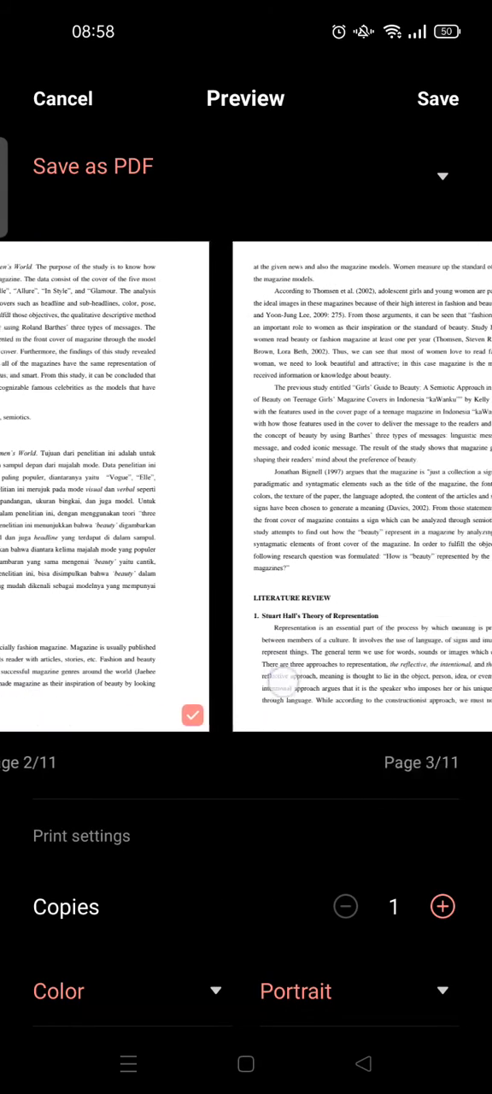
scroll(left, 3)
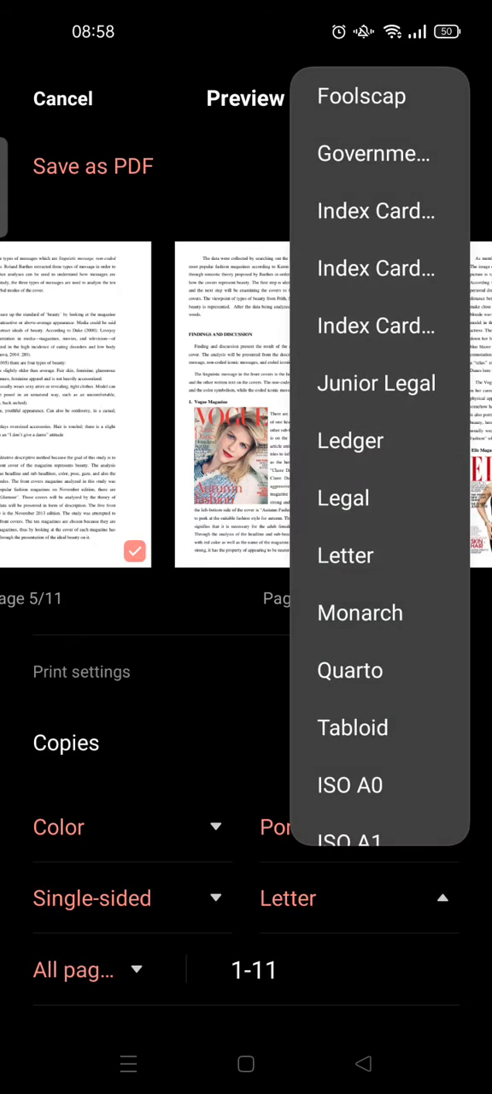
scroll(down, 3)
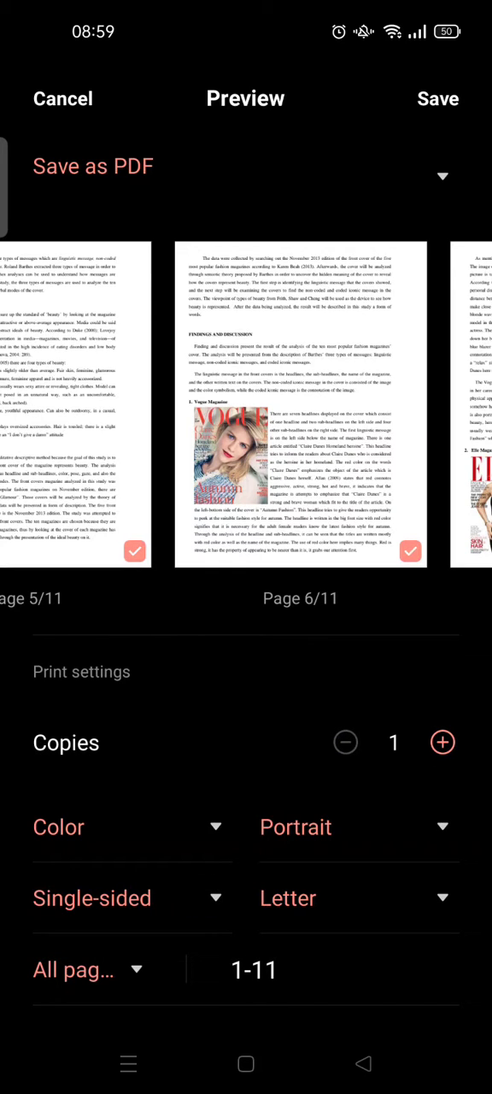
click(214, 897)
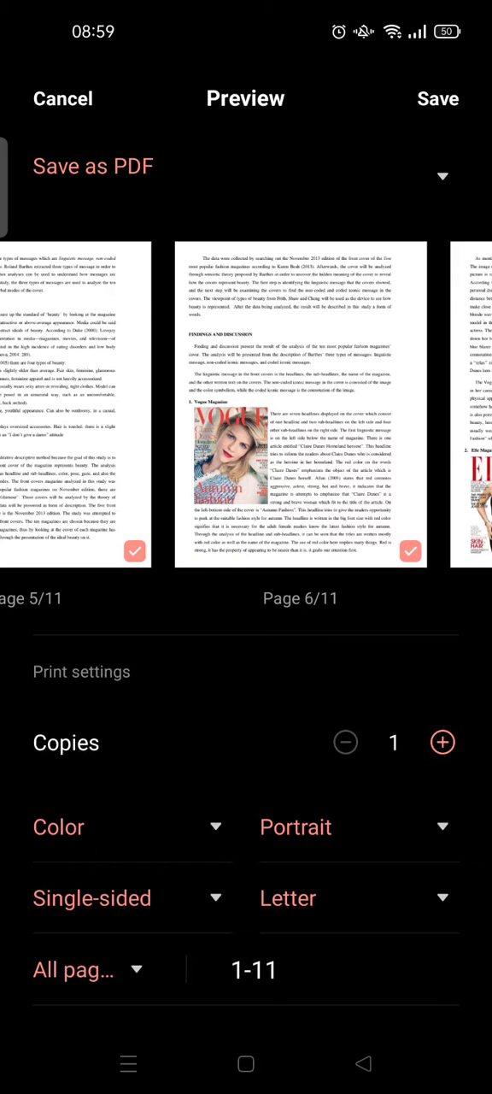
click(75, 970)
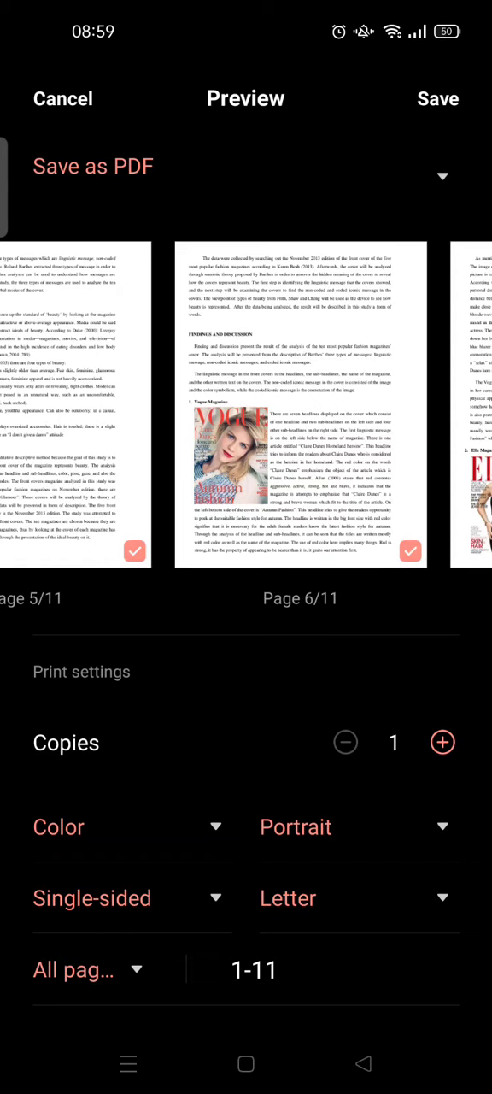
click(439, 98)
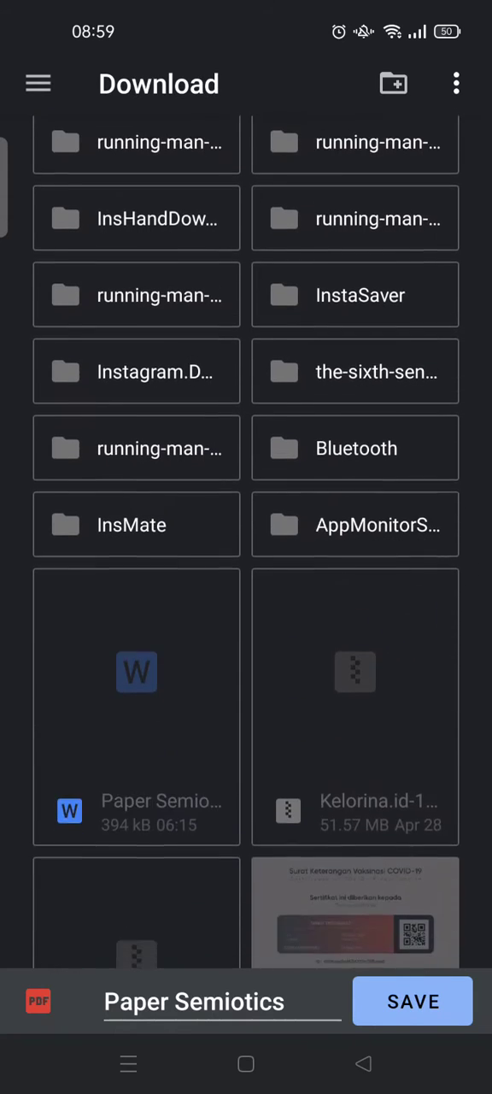
Step: Save the PDF as 'Paper Semiotics' in the Download folder
click(413, 1001)
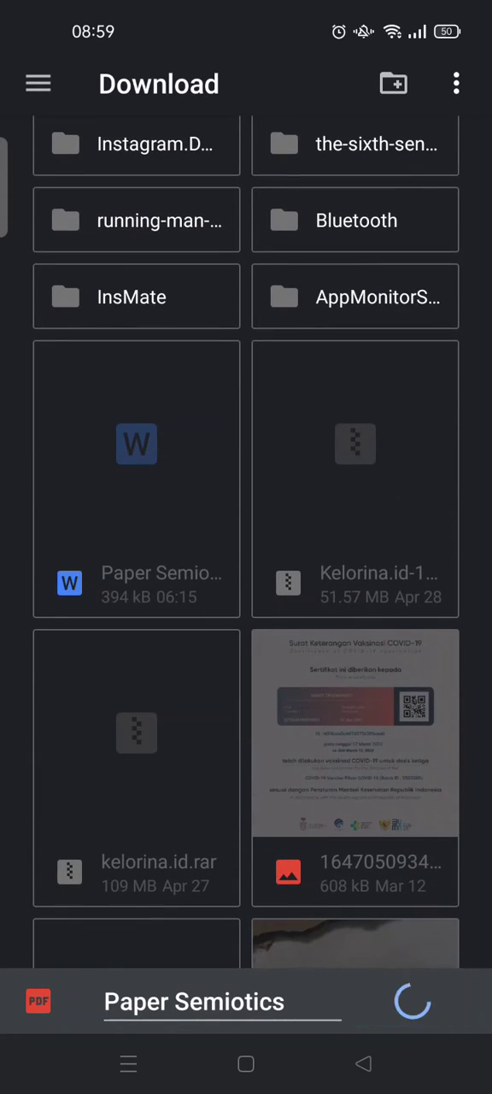